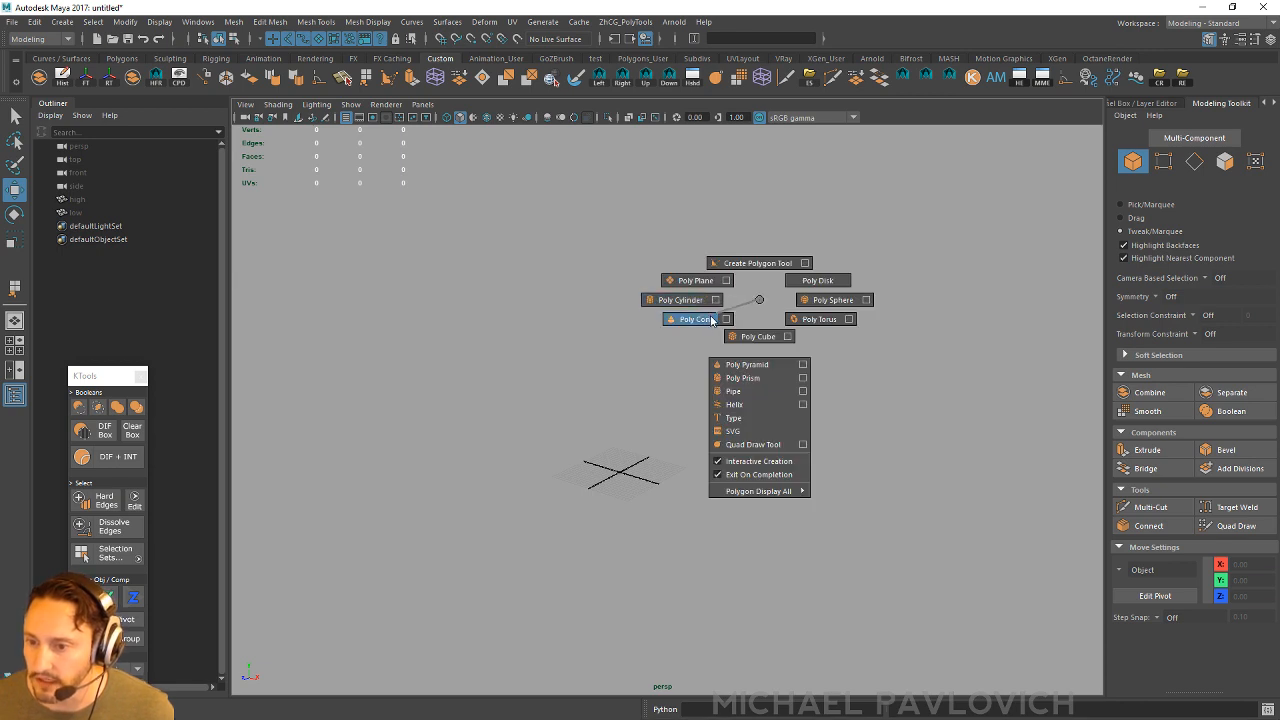
# Create a polygon cube and adjust the Move Tool's handle orientation setting
pyautogui.click(688, 319)
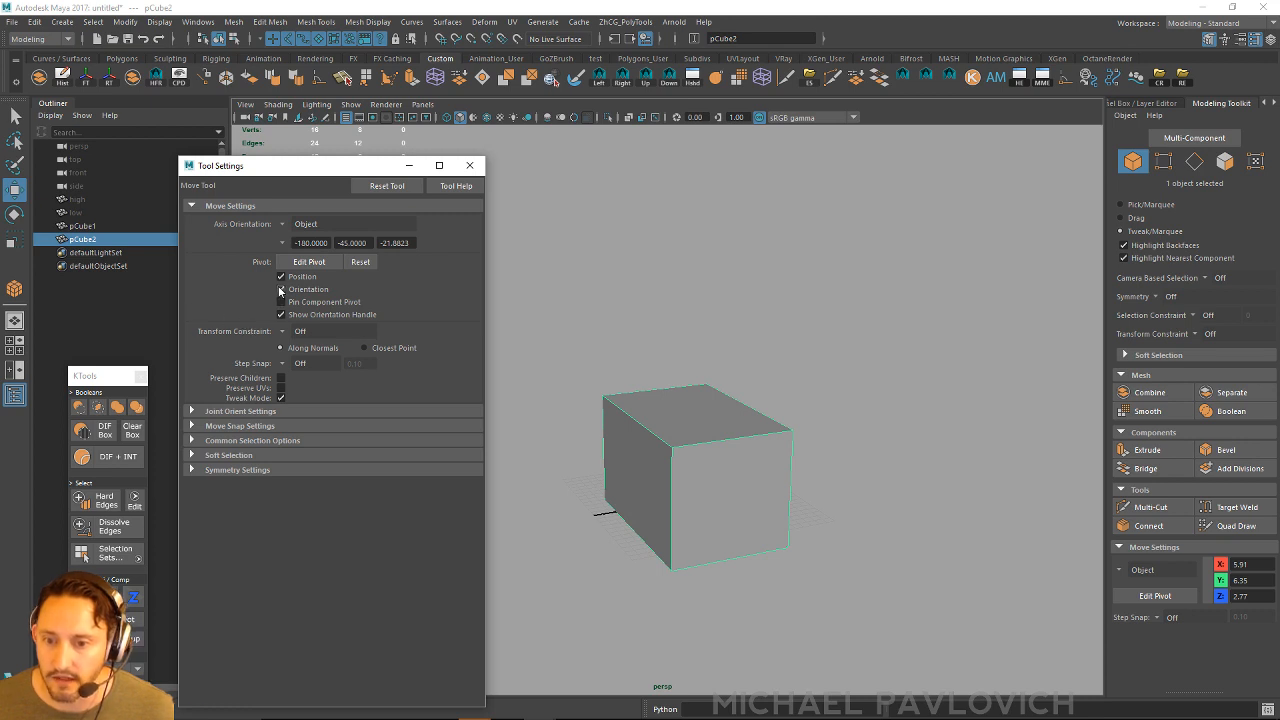
pyautogui.click(470, 165)
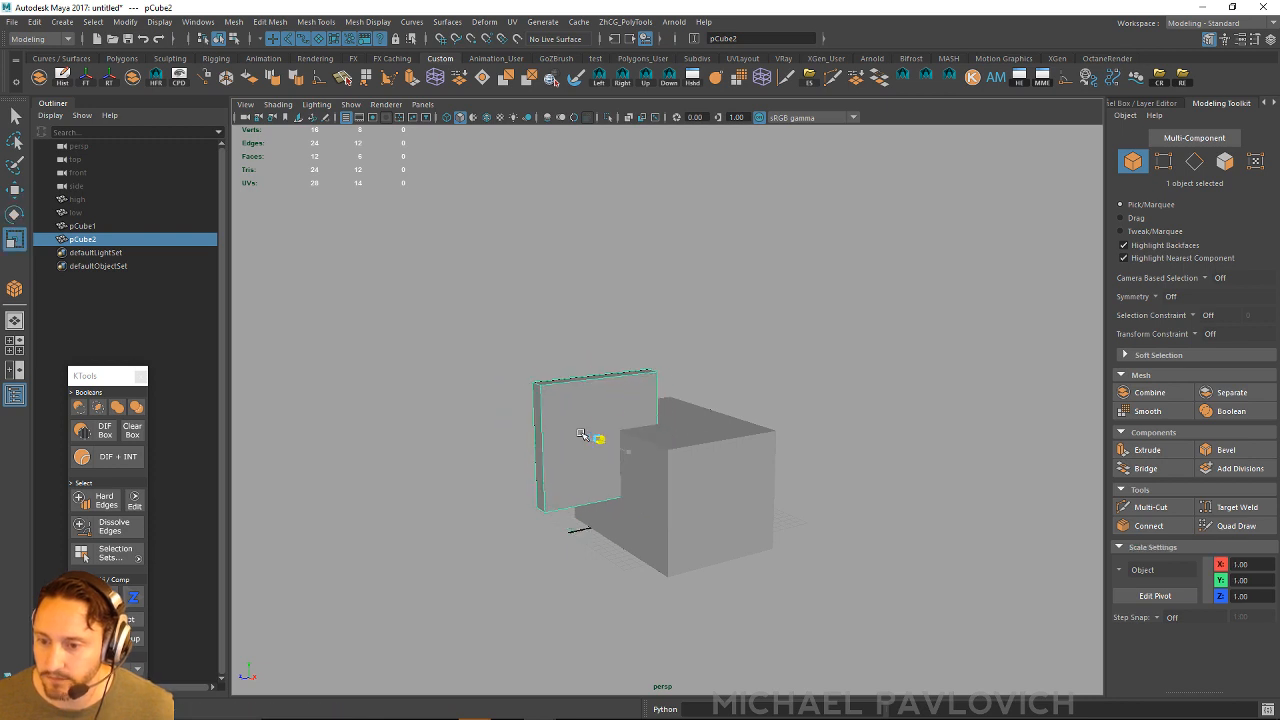
# Push the slab into the block, subtract it with KTools DIF + INT, and position the notch
pyautogui.moveTo(600, 438); pyautogui.dragTo(638, 455)
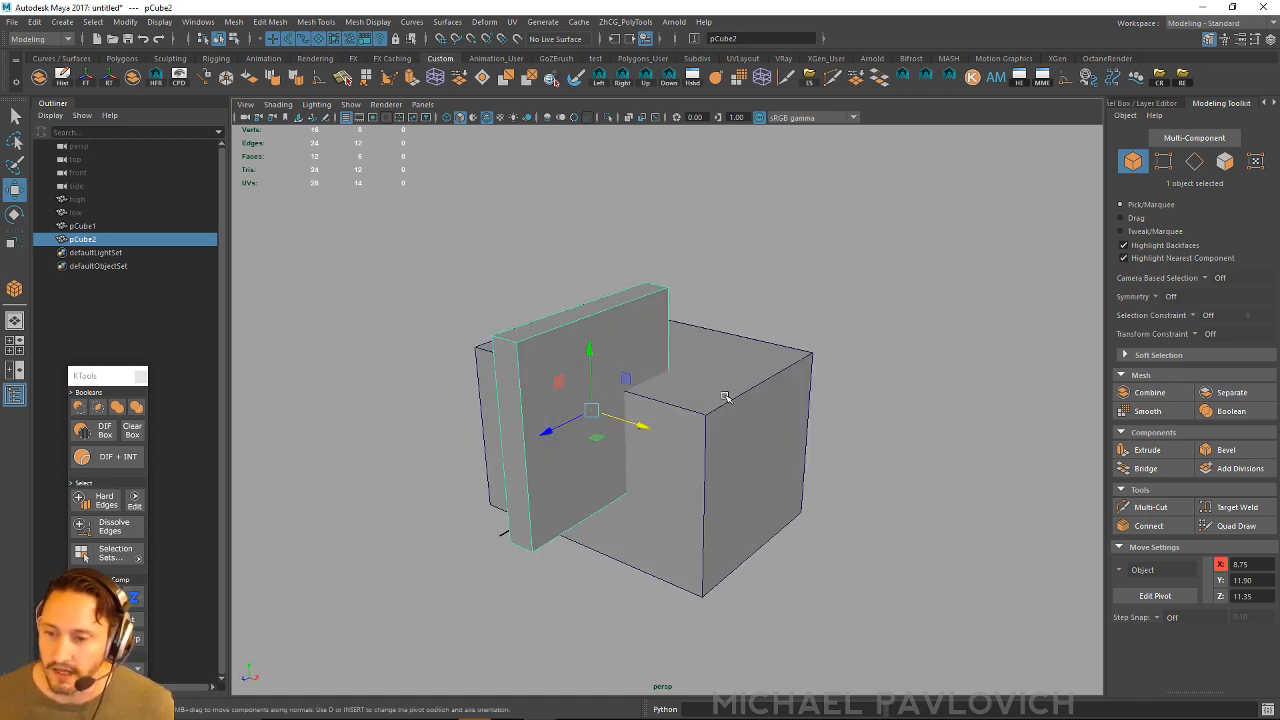
pyautogui.click(82, 226)
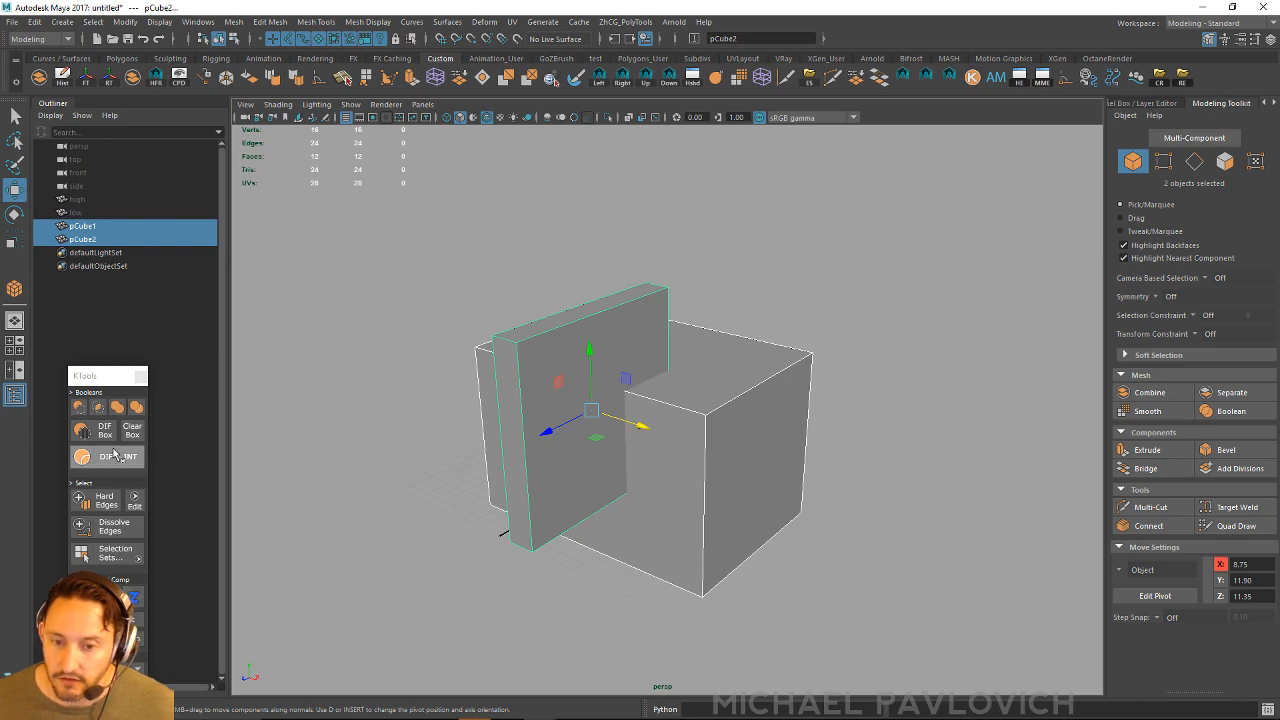
pyautogui.click(117, 456)
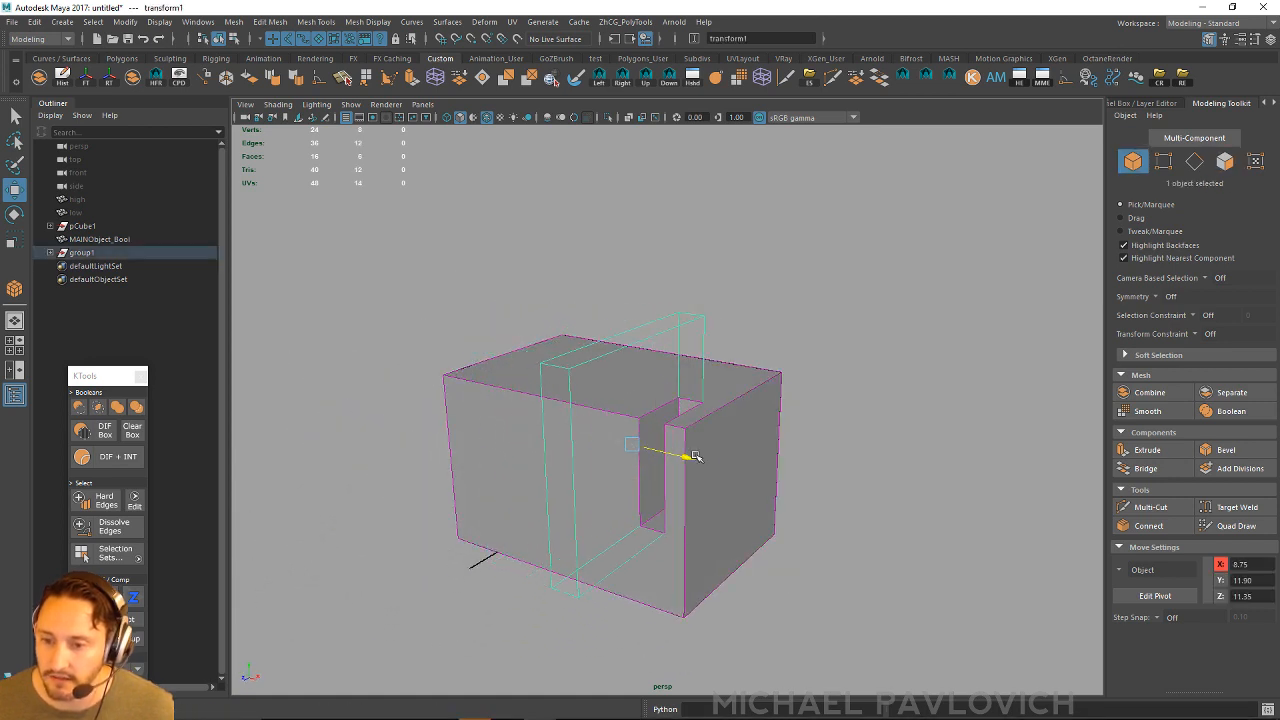
pyautogui.moveTo(695, 455); pyautogui.dragTo(515, 435)
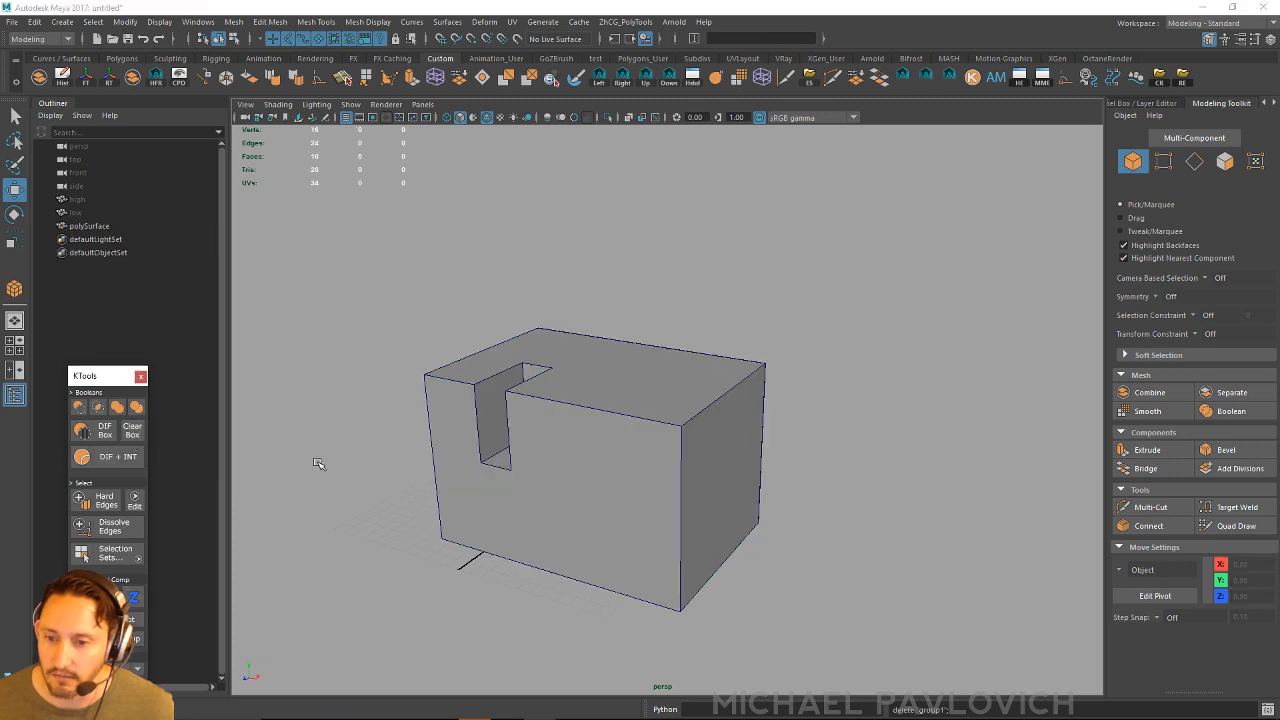
pyautogui.moveTo(600, 444)
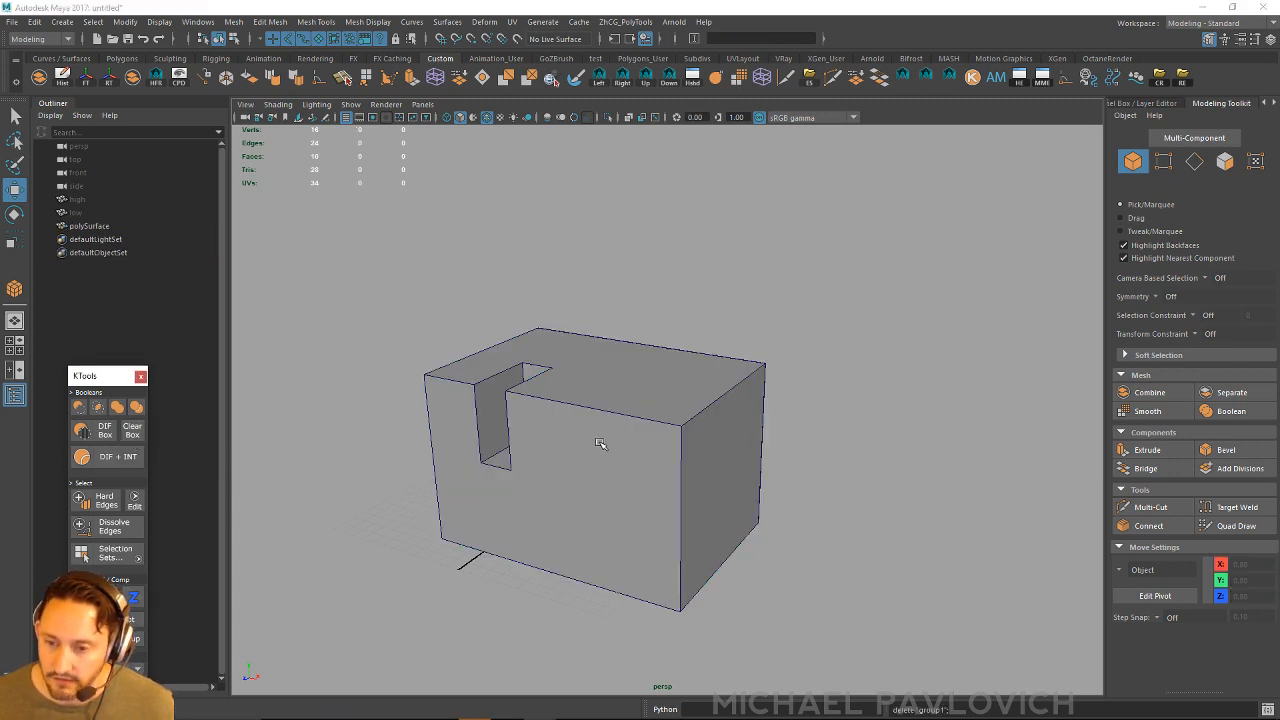
# Select the notched block together with the new small box as a cutter pair
pyautogui.click(600, 450)
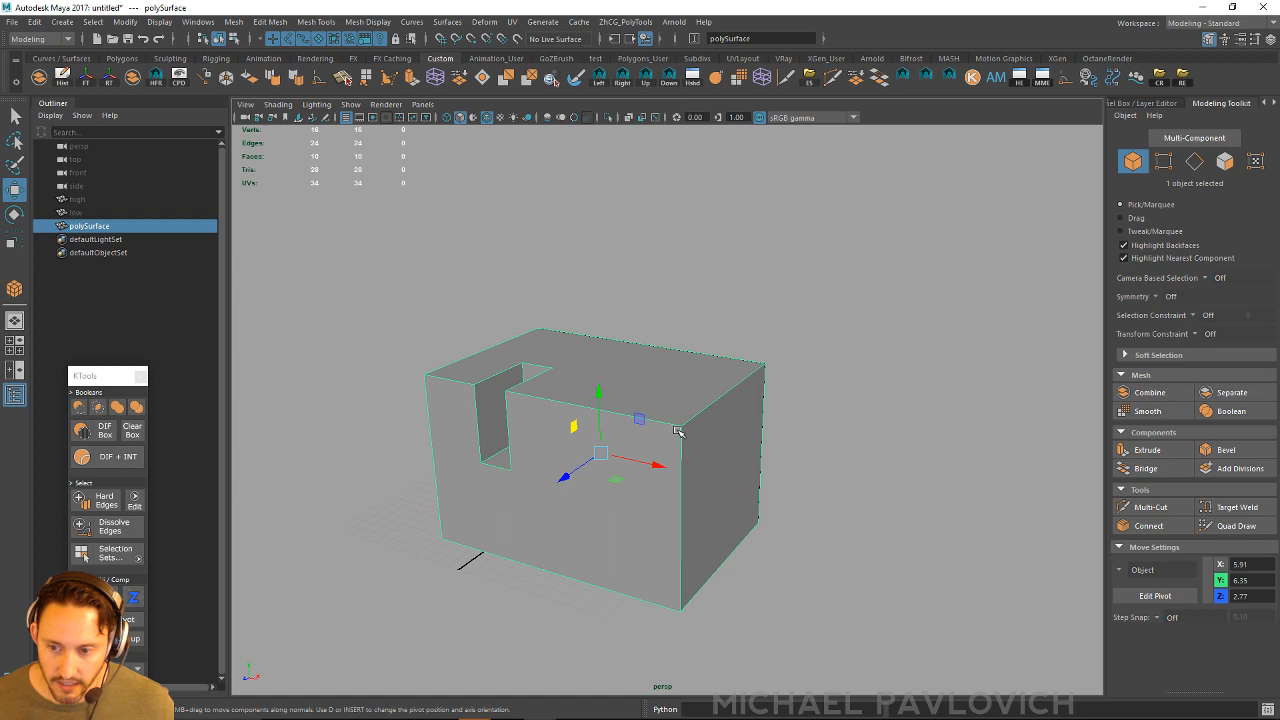
pyautogui.moveTo(655, 178)
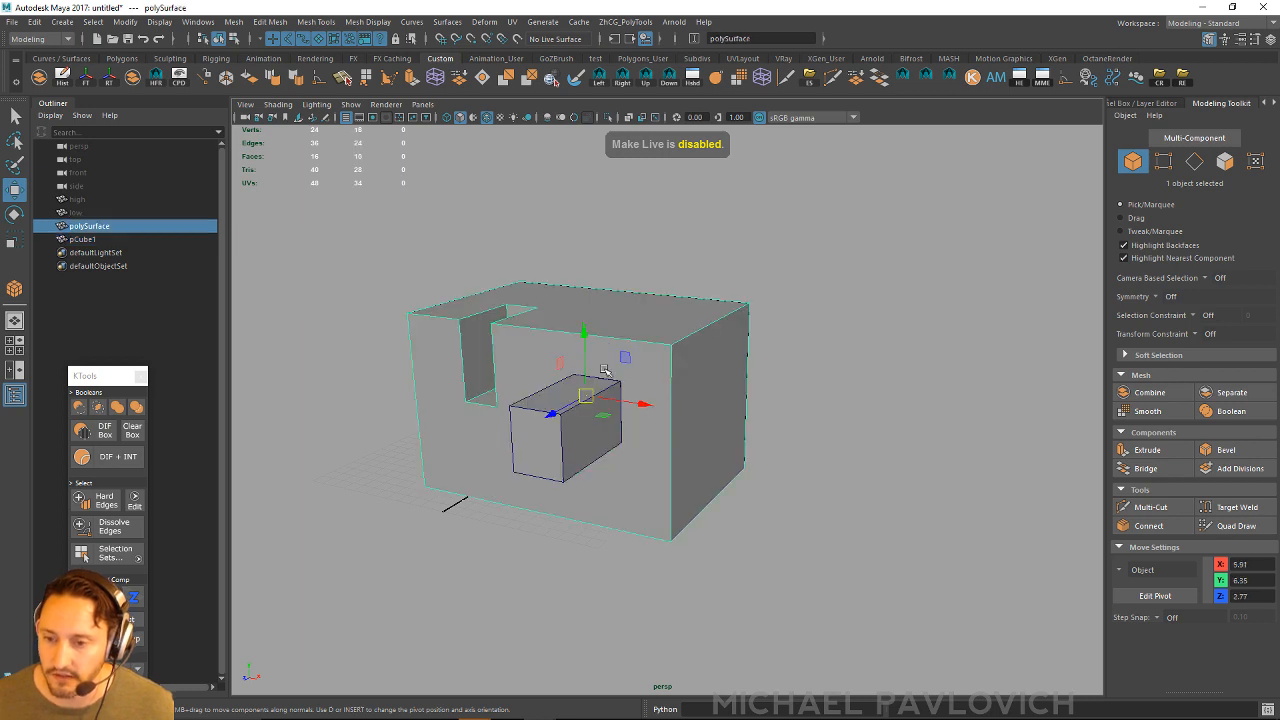
pyautogui.click(70, 239)
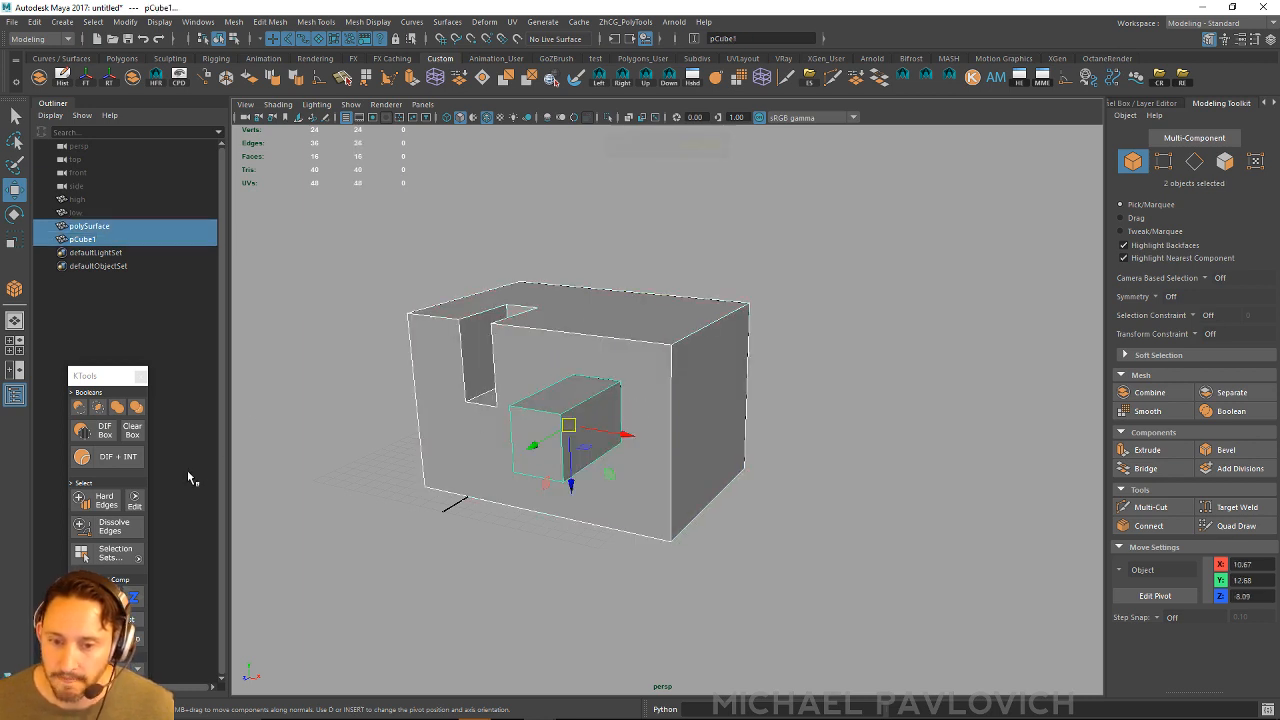
pyautogui.moveTo(105, 430)
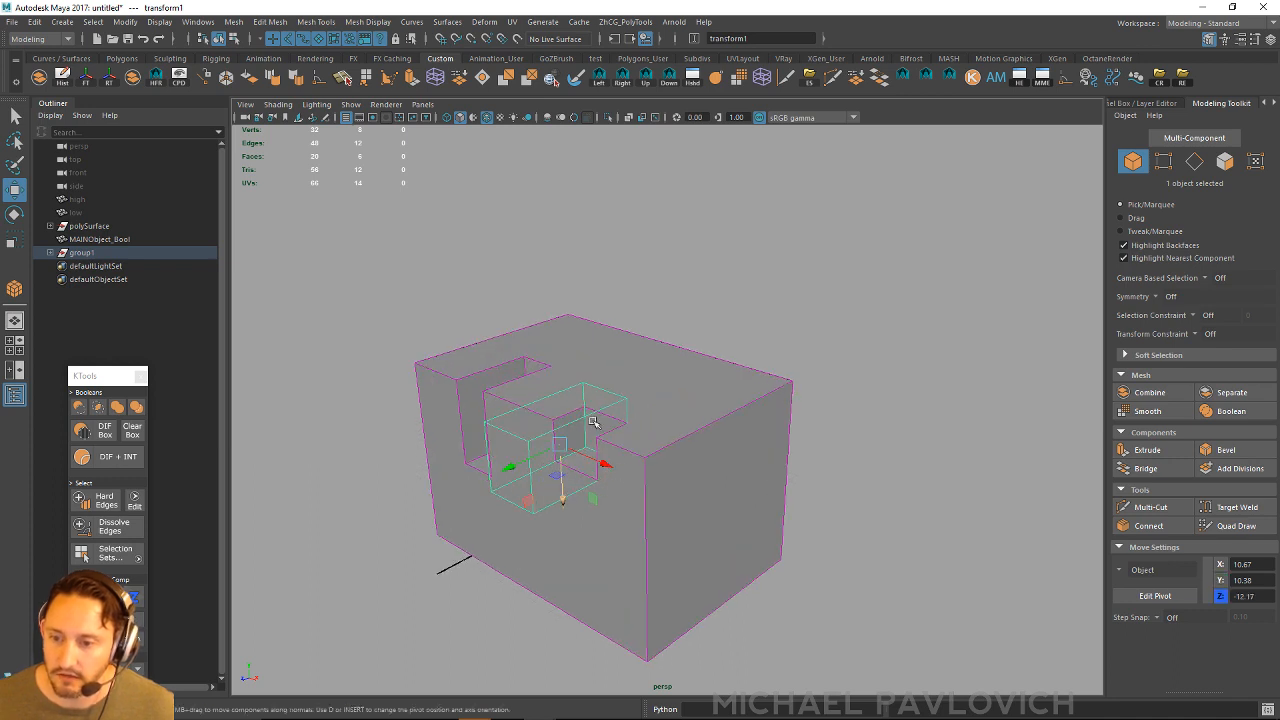
# Select the cutter box's top and side faces to shape them into steps
pyautogui.click(590, 420)
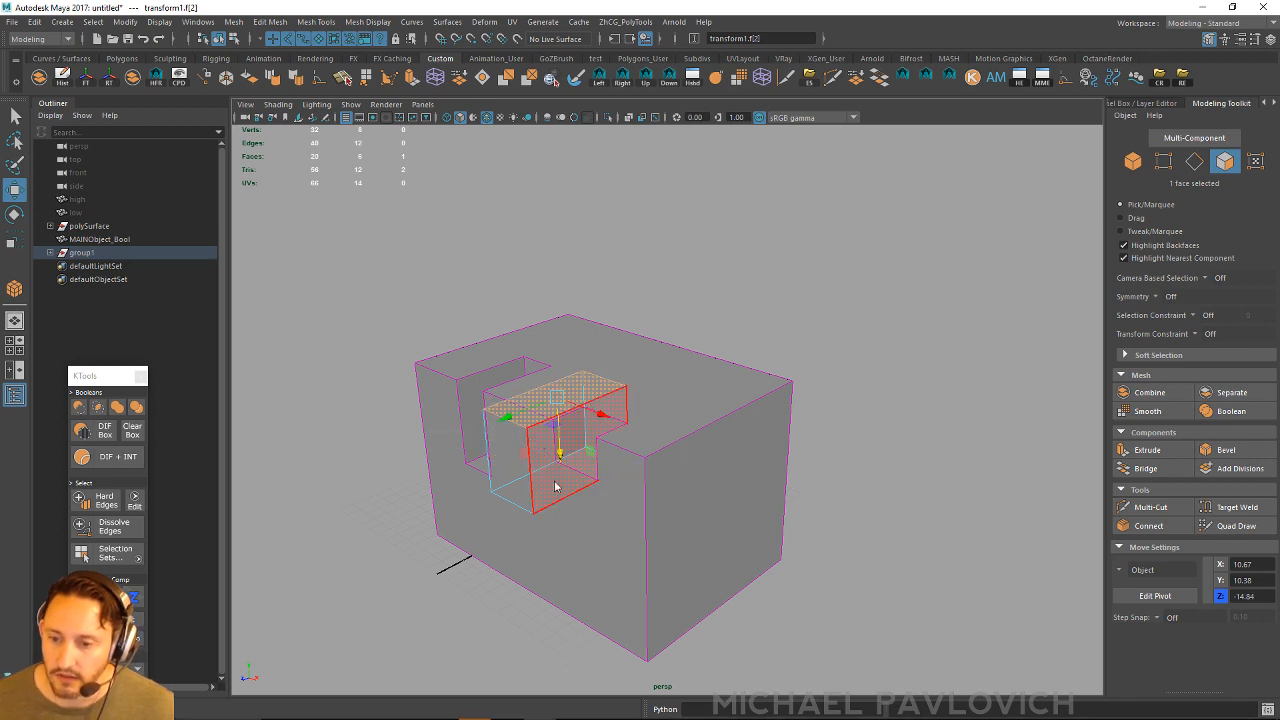
pyautogui.click(1163, 161)
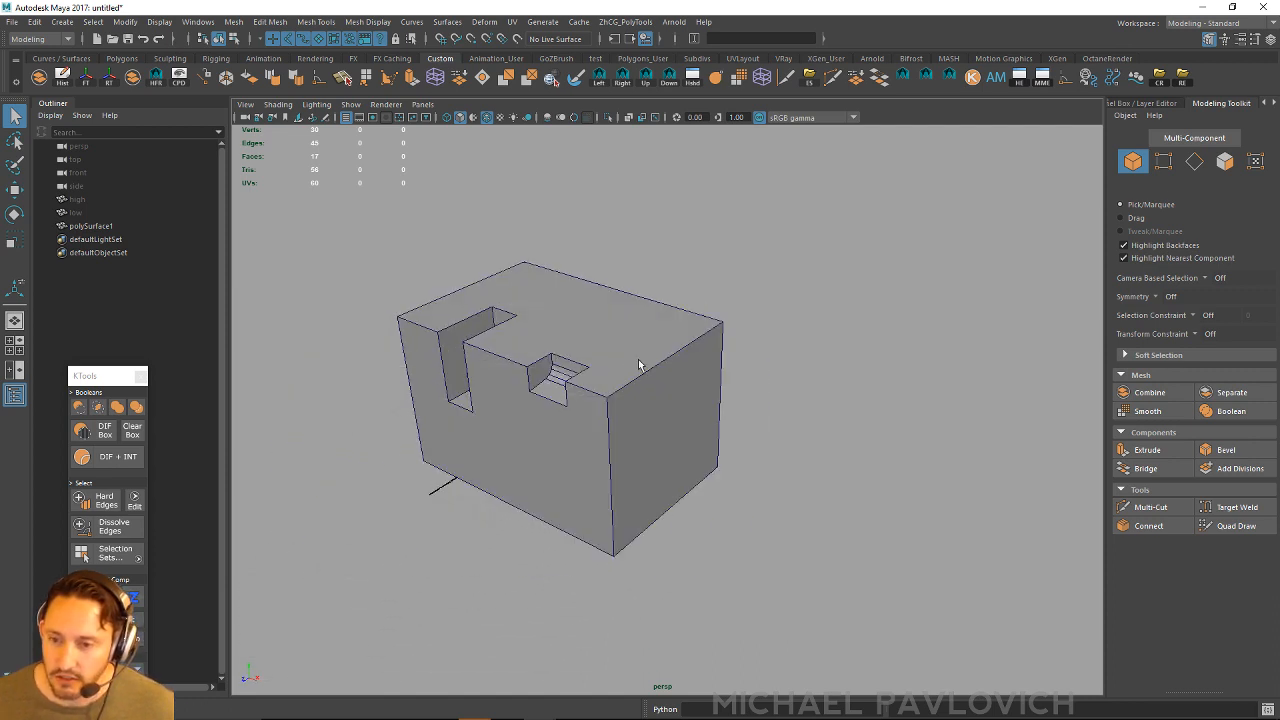
# Slice the stepped block with a plane via KTools, then pull the side panel away
pyautogui.click(640, 365)
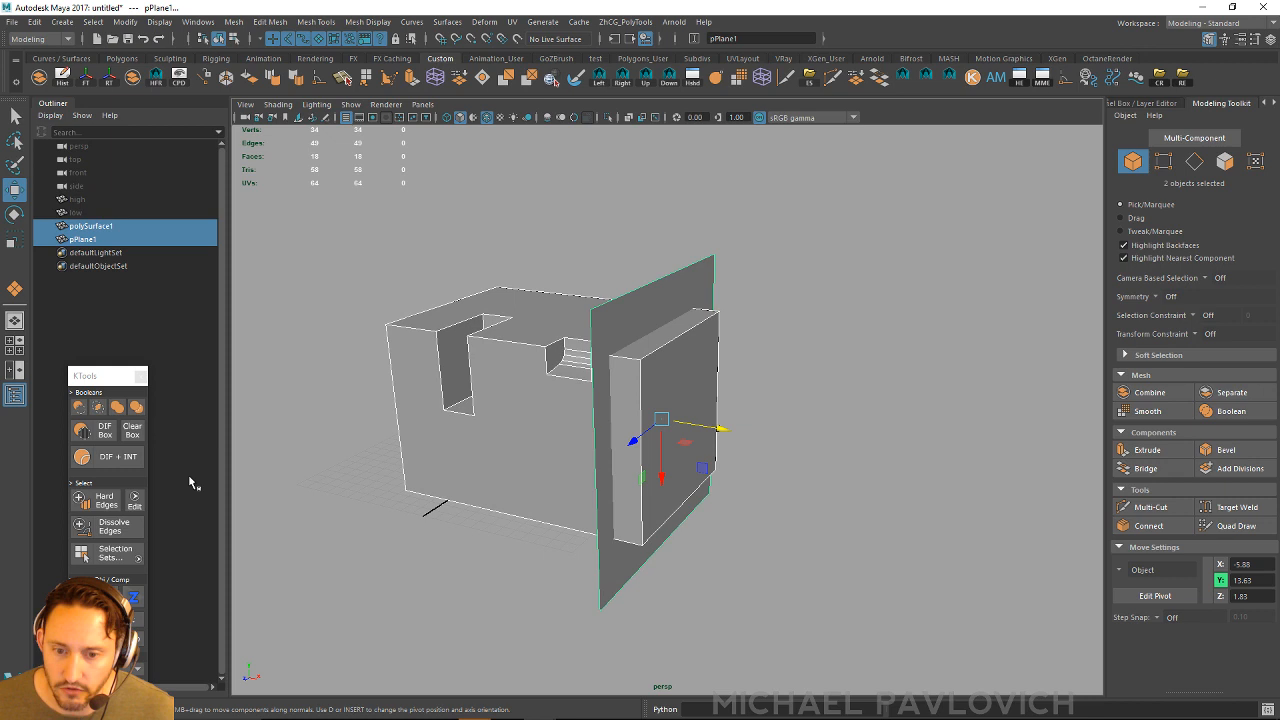
pyautogui.click(108, 456)
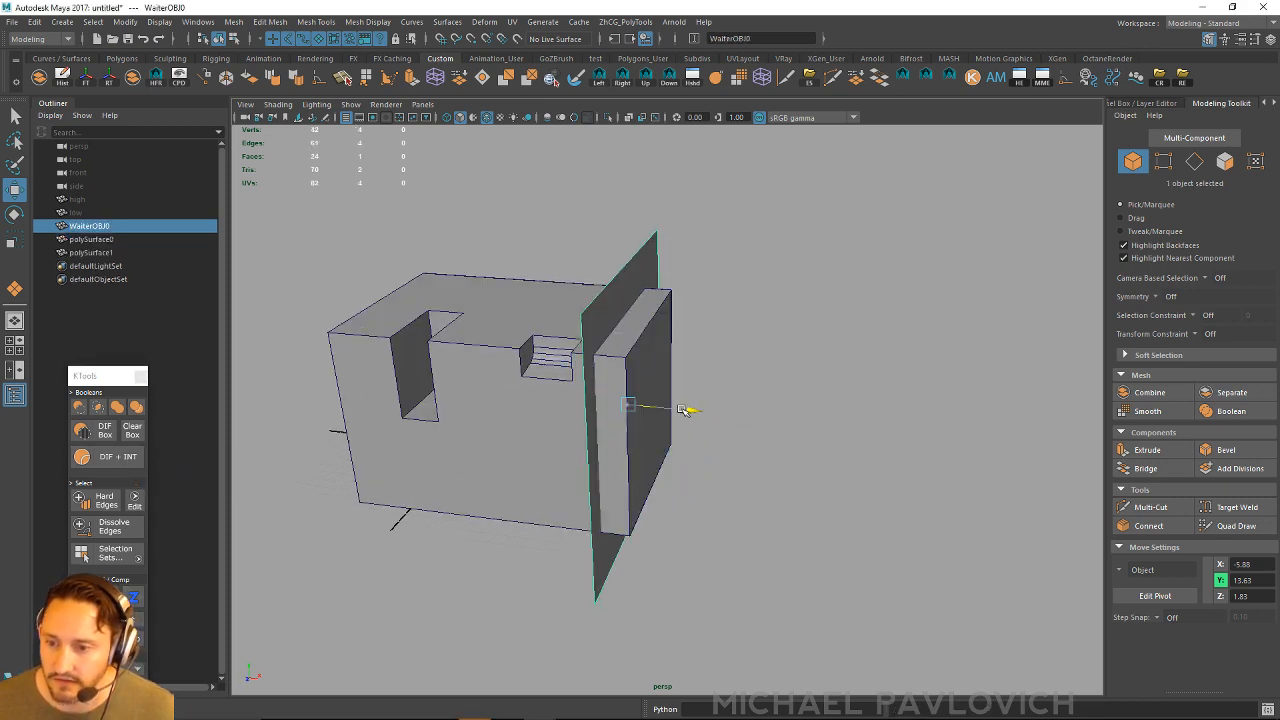
pyautogui.moveTo(680, 410); pyautogui.dragTo(710, 412)
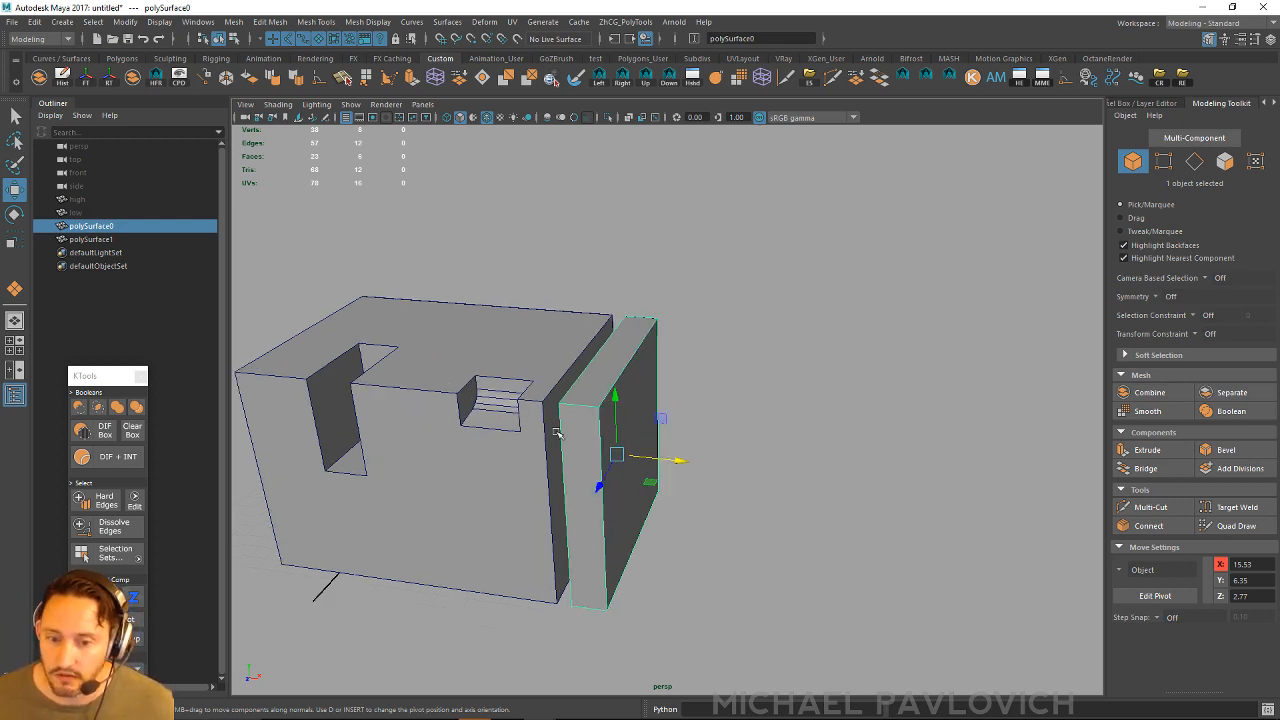
pyautogui.moveTo(560, 430); pyautogui.dragTo(520, 405)
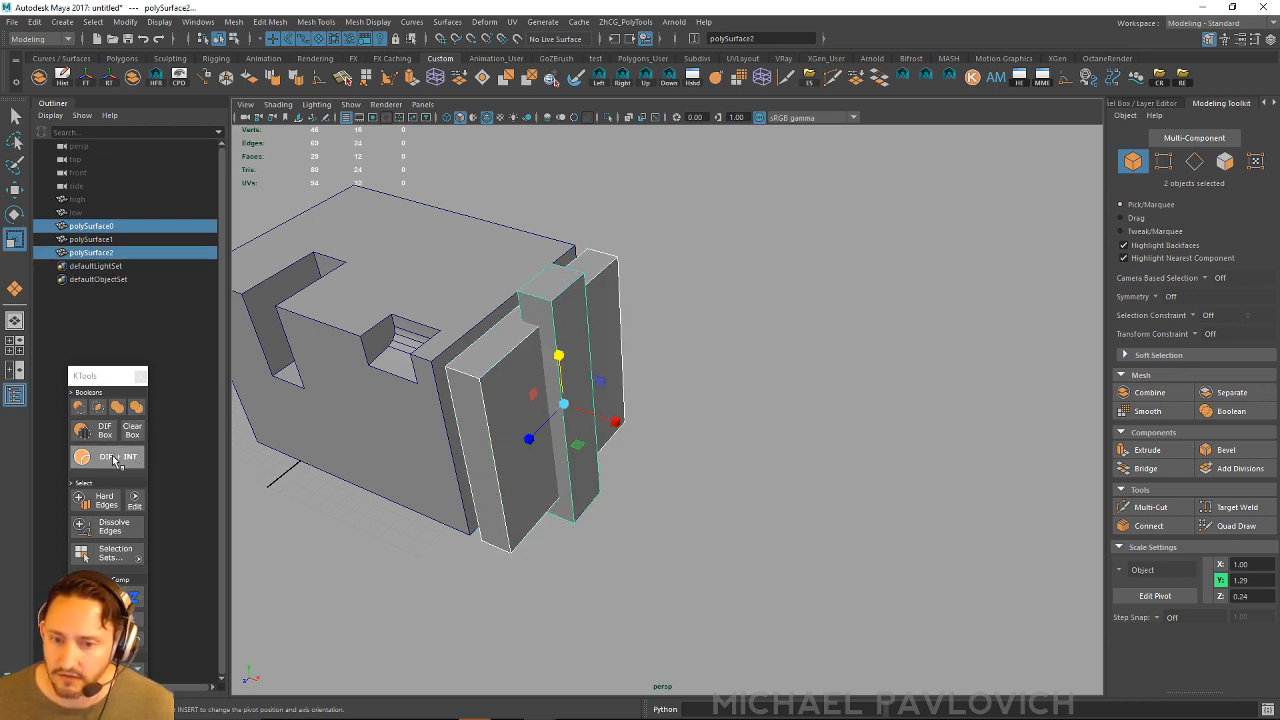
# Cut the side panel into narrow pieces using the strip with KTools DIF + INT
pyautogui.click(118, 456)
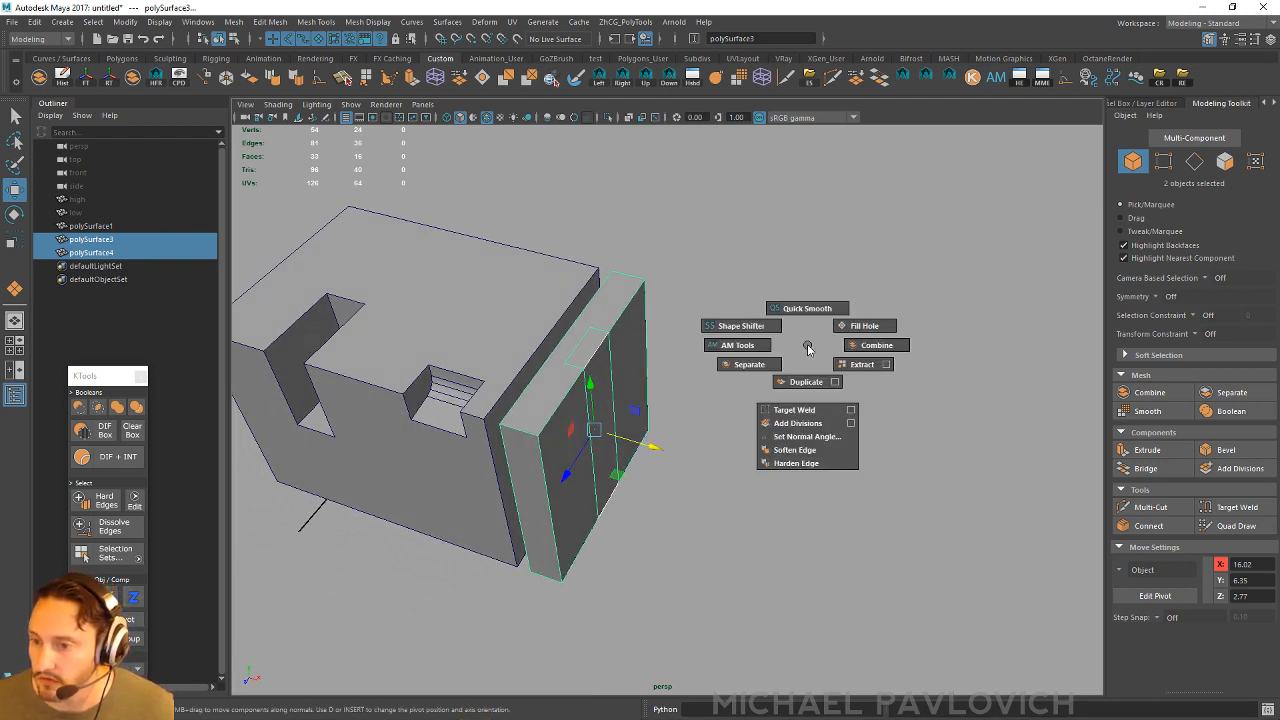
# Open the AMTools panel from the marking menu and change options in it
pyautogui.click(738, 345)
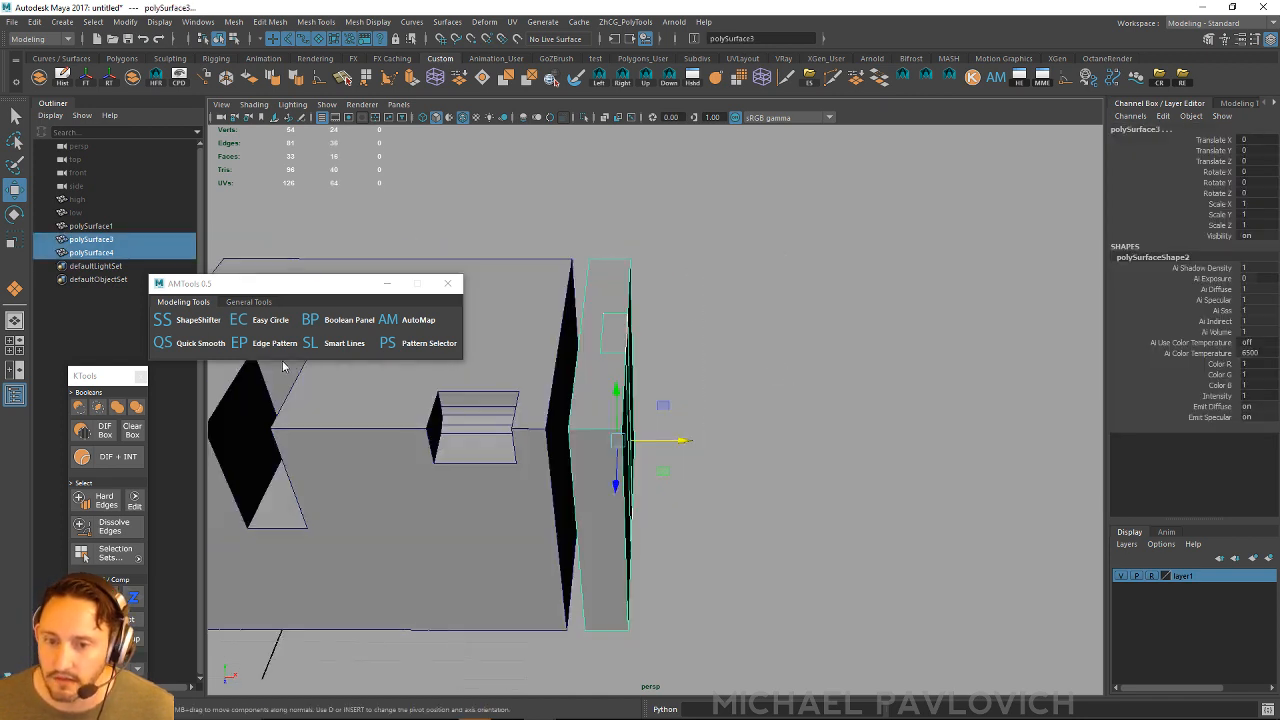
pyautogui.click(200, 343)
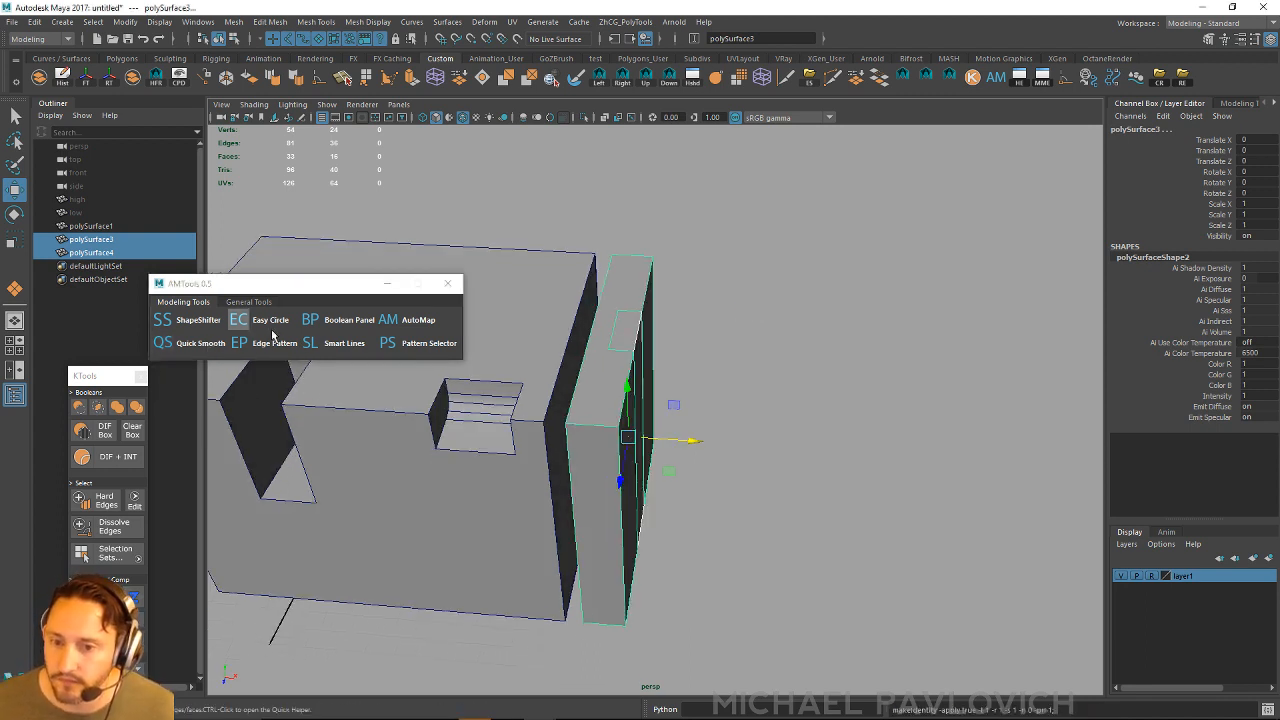
pyautogui.click(310, 319)
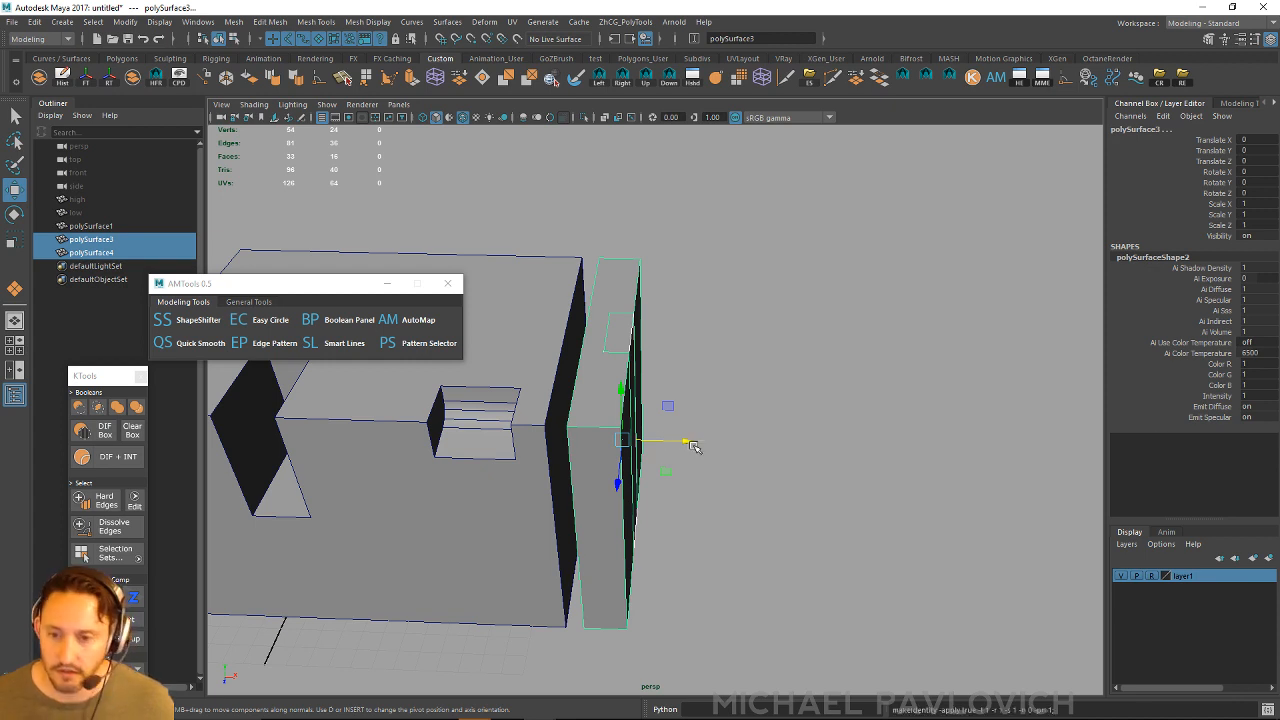
# Apply ShapeShifter beveled edges to the split panel pieces
pyautogui.click(248, 302)
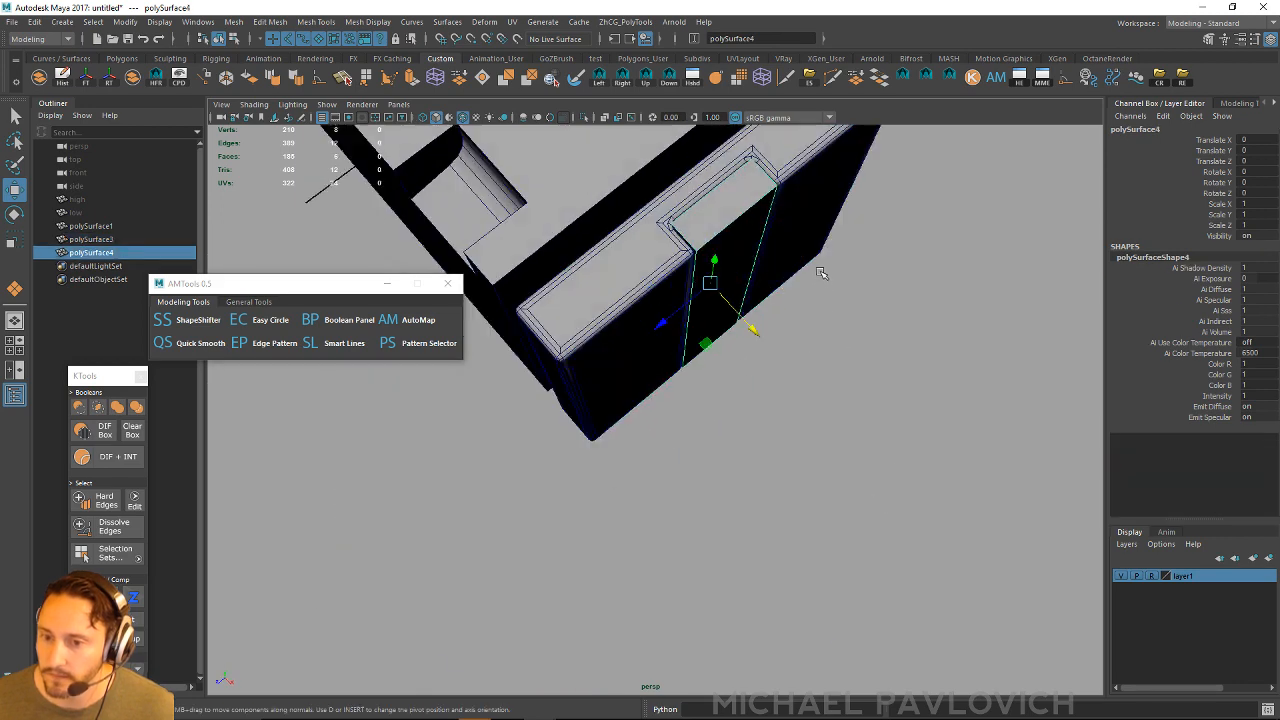
pyautogui.click(162, 319)
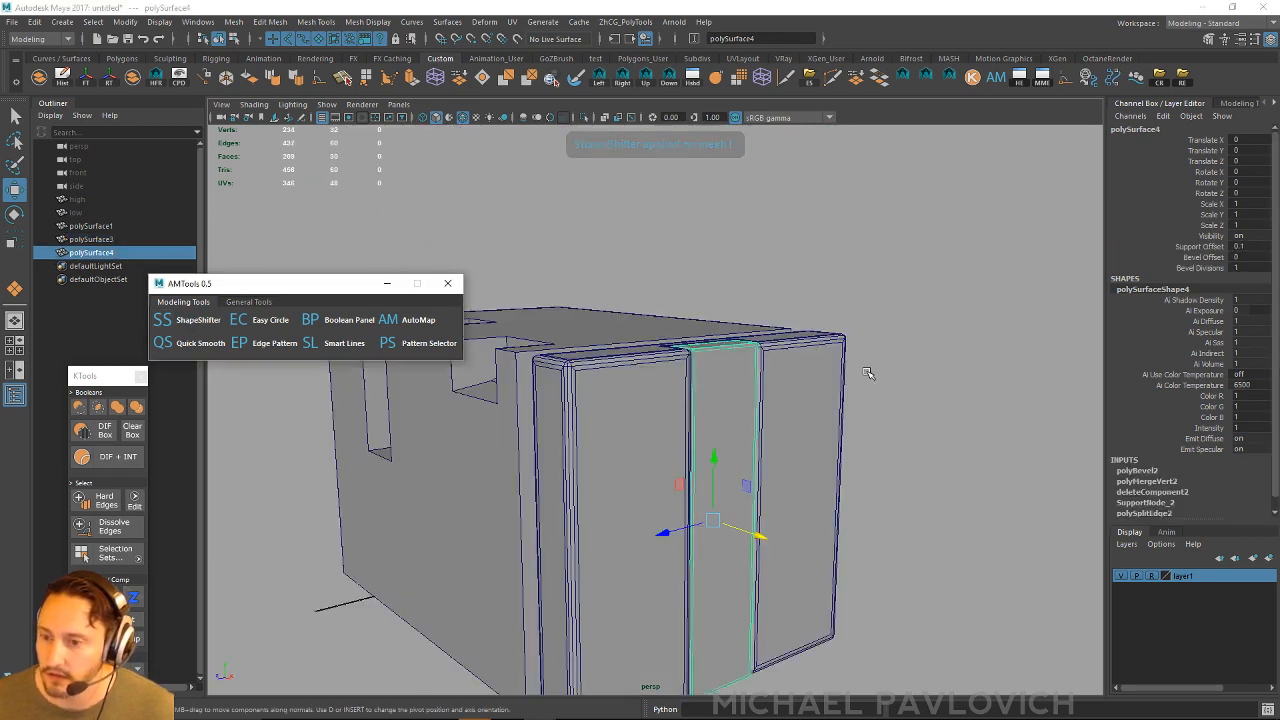